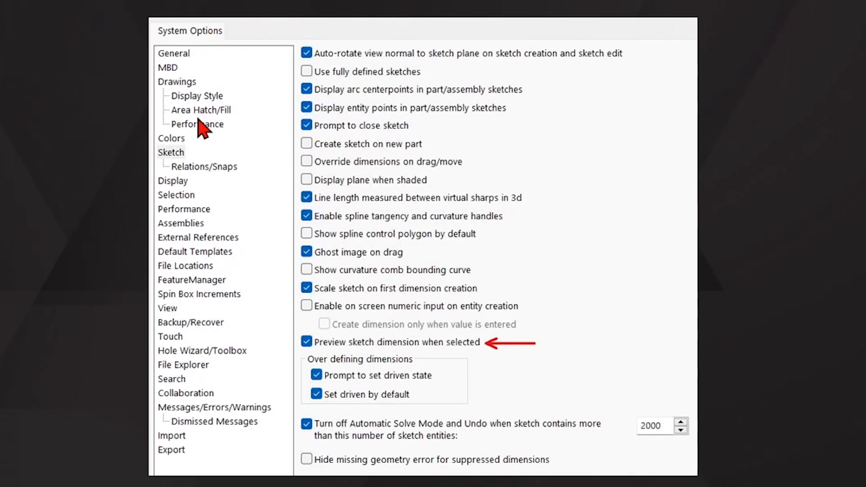
{"action": "mouse_move", "coordinate": [287, 337]}
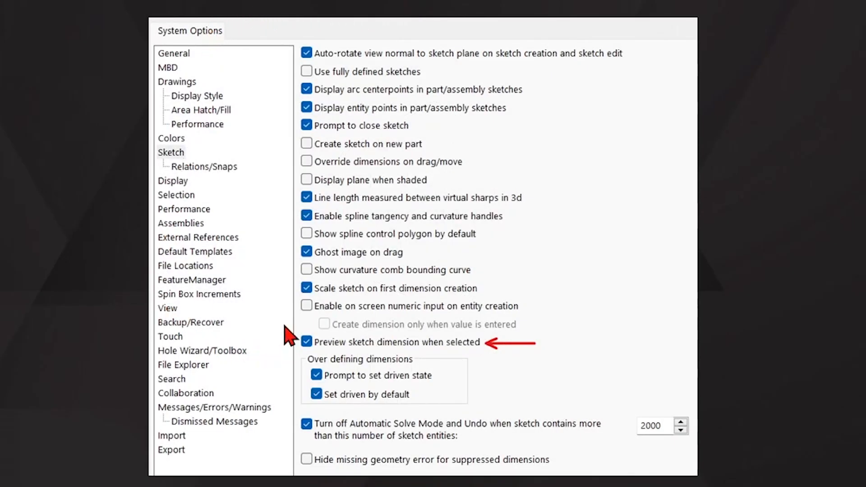
{"action": "mouse_move", "coordinate": [331, 357]}
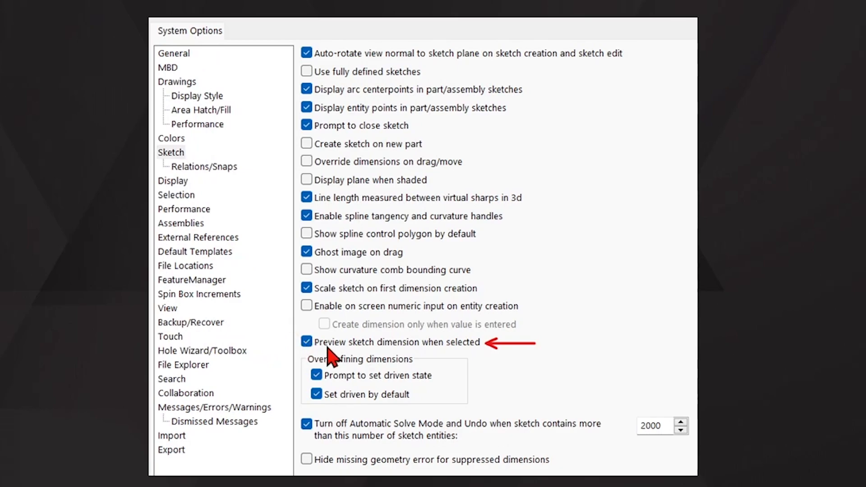
{"action": "mouse_move", "coordinate": [390, 364]}
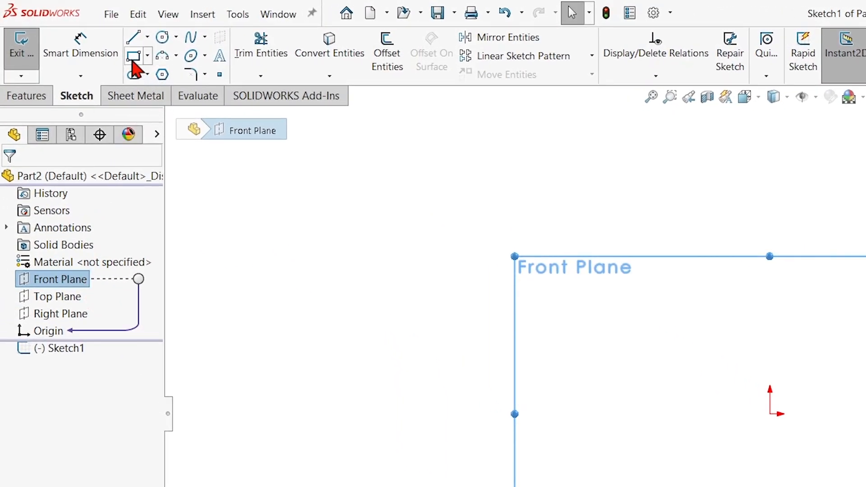
Draw a center rectangle outward from the origin, with construction lines through its centre.
{"action": "left_click", "coordinate": [133, 54]}
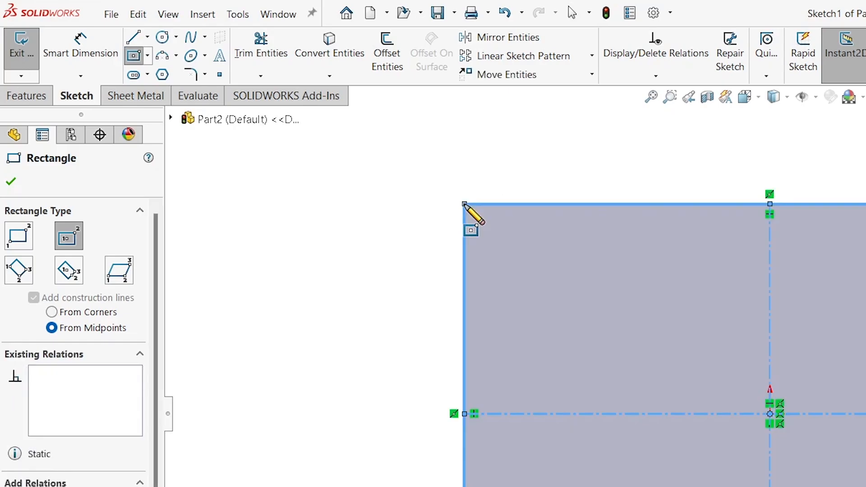
{"action": "mouse_move", "coordinate": [409, 279]}
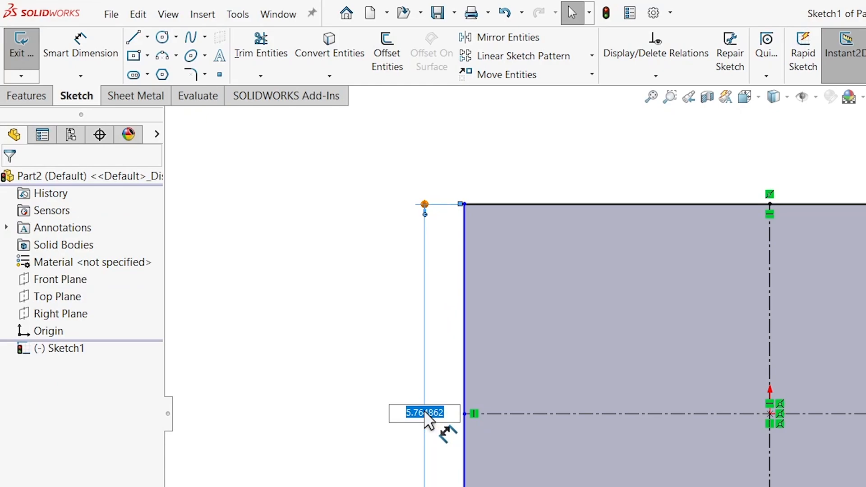
Give the rectangle's left edge a 4.000 height dimension.
{"action": "type", "text": "4.000"}
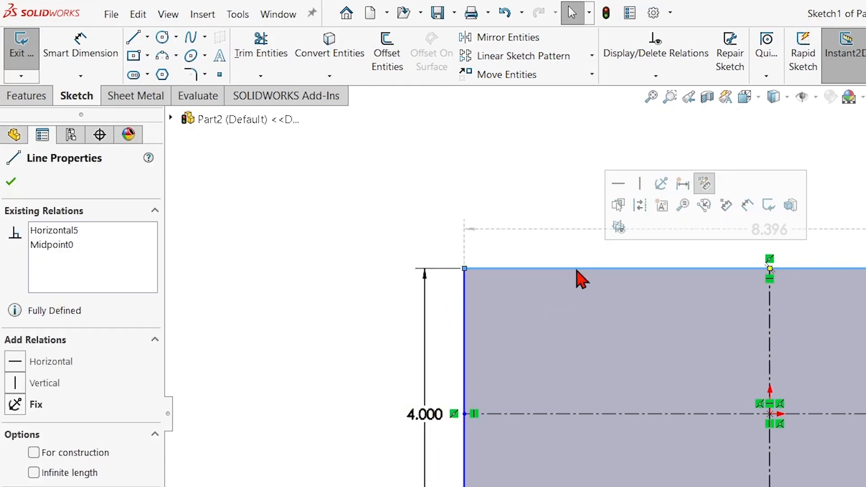
{"action": "mouse_move", "coordinate": [853, 238]}
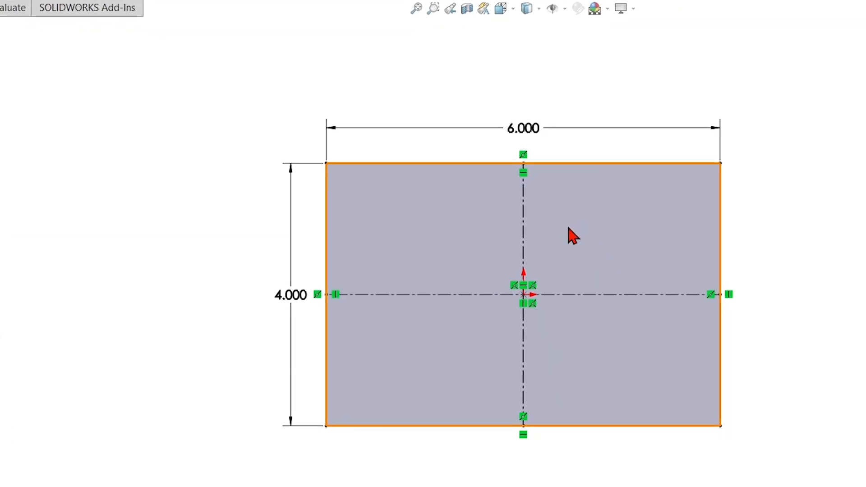
Select the rectangle sketch and preview an Extruded Boss/Base, Blind at 3.000 in.
{"action": "left_click", "coordinate": [572, 237]}
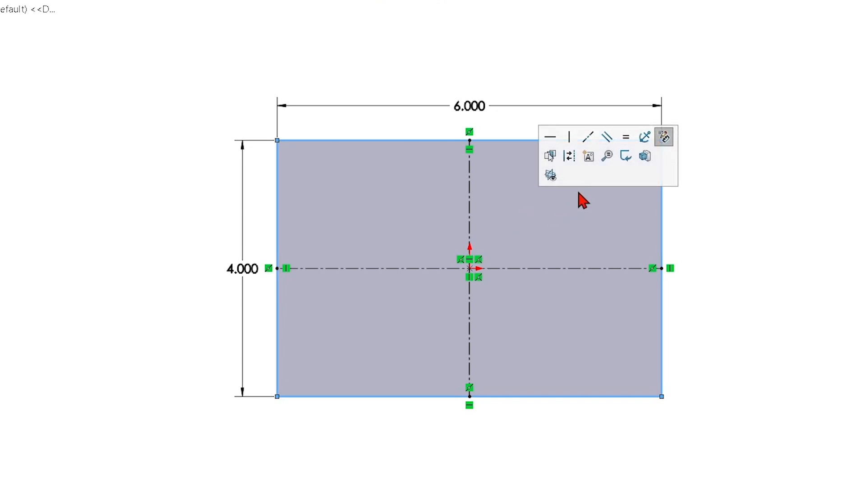
{"action": "mouse_move", "coordinate": [644, 155]}
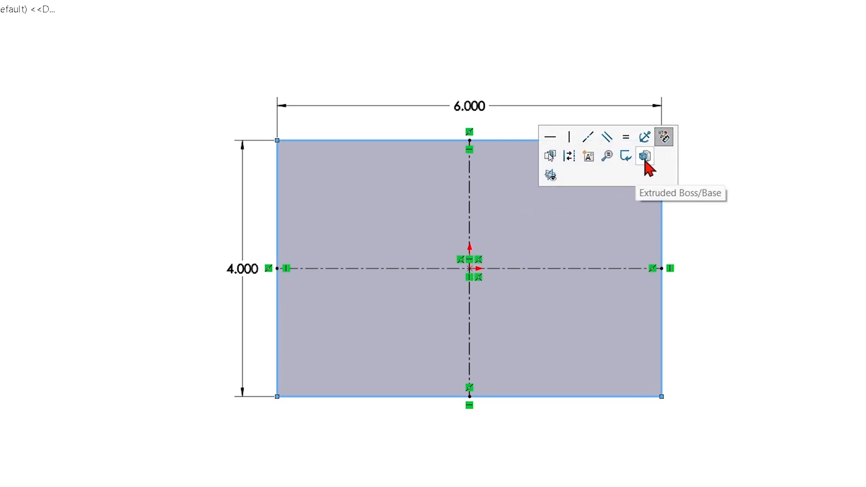
{"action": "left_click", "coordinate": [643, 155]}
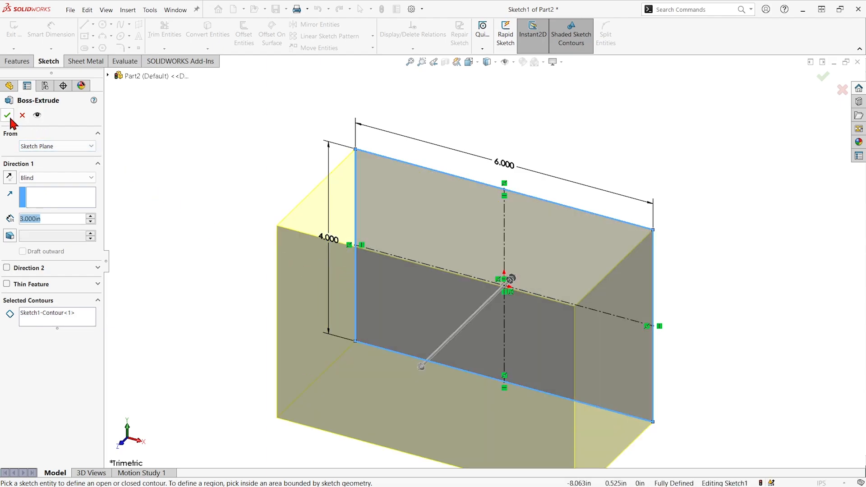
Confirm the extrusion, creating Boss-Extrude1 as a 6 × 4 × 3 in box.
{"action": "left_click", "coordinate": [8, 115]}
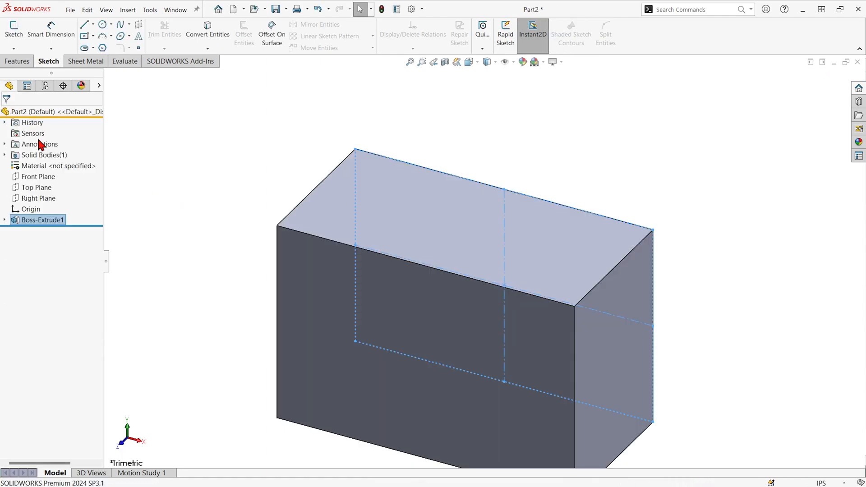
{"action": "left_click", "coordinate": [17, 61]}
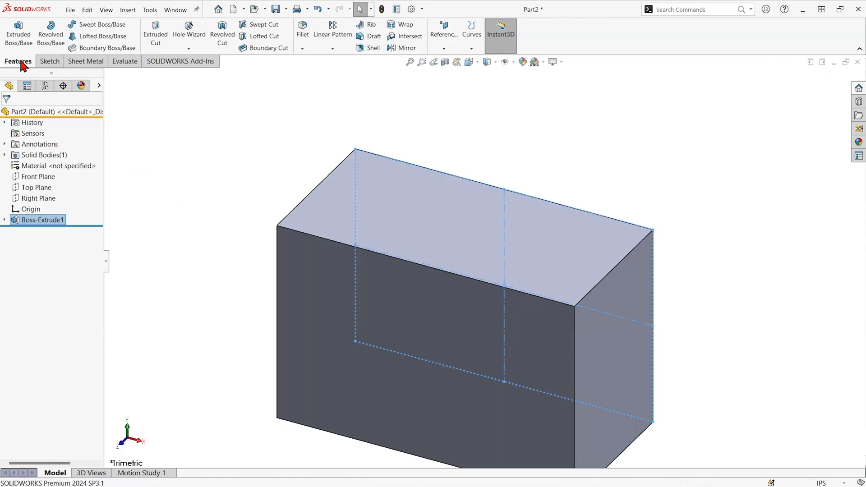
{"action": "mouse_move", "coordinate": [496, 81]}
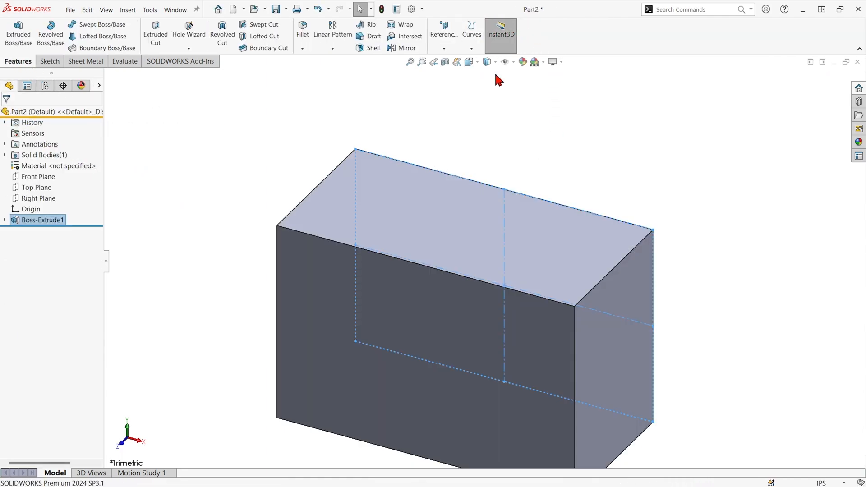
{"action": "mouse_move", "coordinate": [418, 216]}
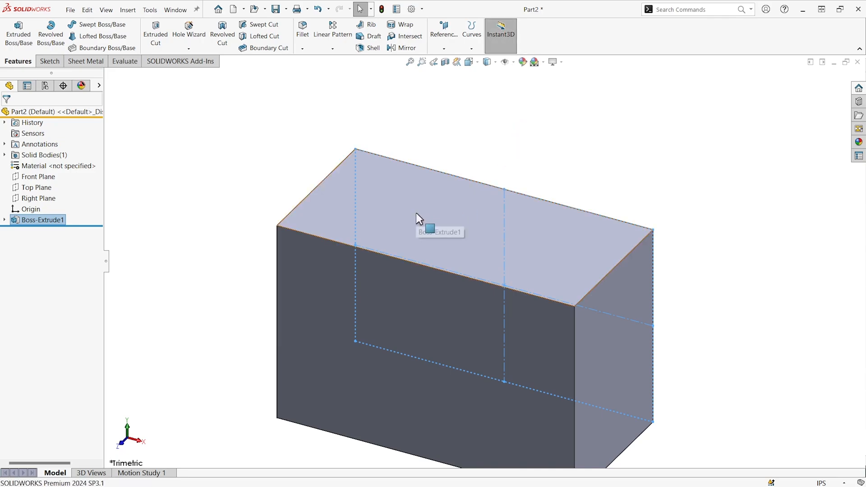
Drag the box's Instant3D handle to 9.000 in, then select Sketch1 under Boss-Extrude1.
{"action": "left_click", "coordinate": [416, 216]}
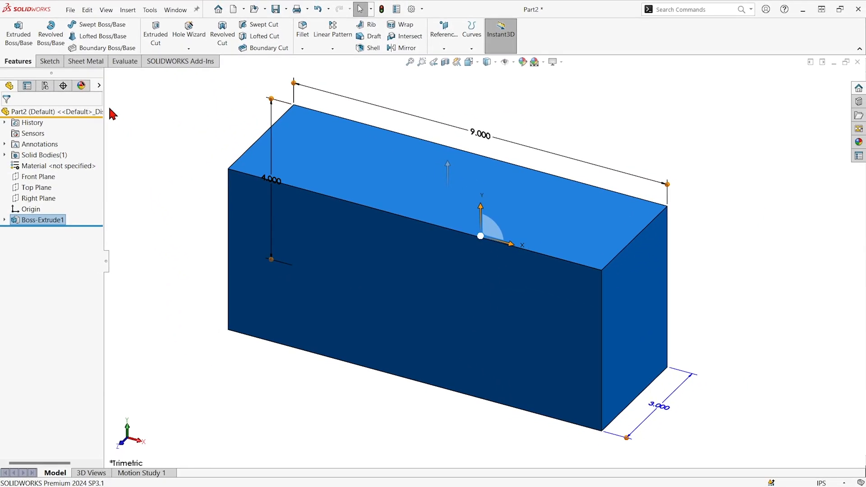
{"action": "left_click", "coordinate": [5, 219]}
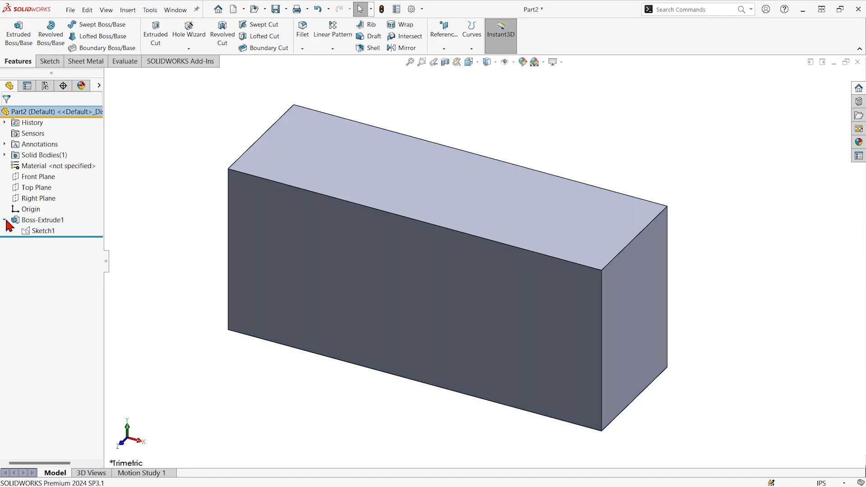
{"action": "left_click", "coordinate": [43, 231]}
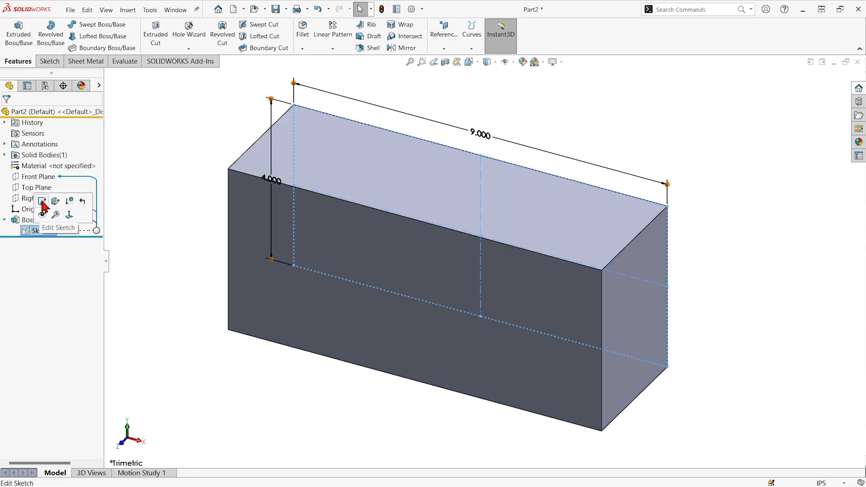